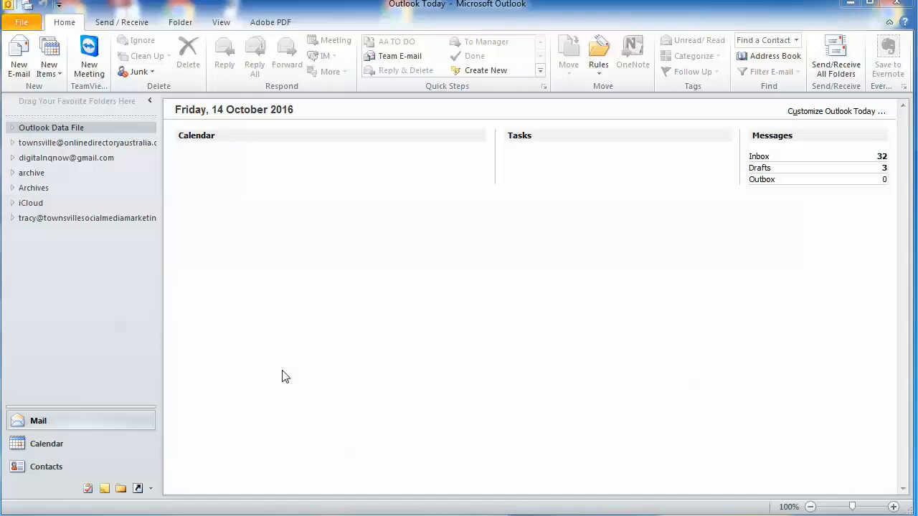
mouse_move(289, 381)
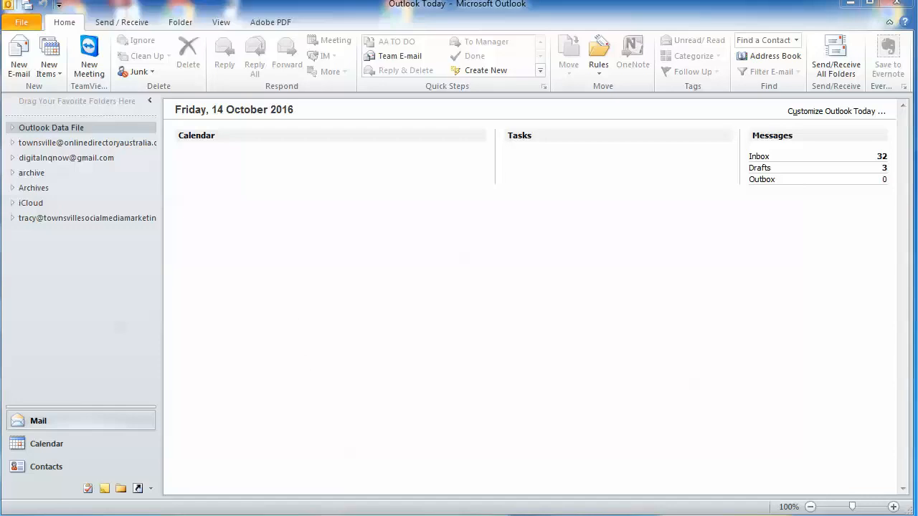
mouse_move(86, 204)
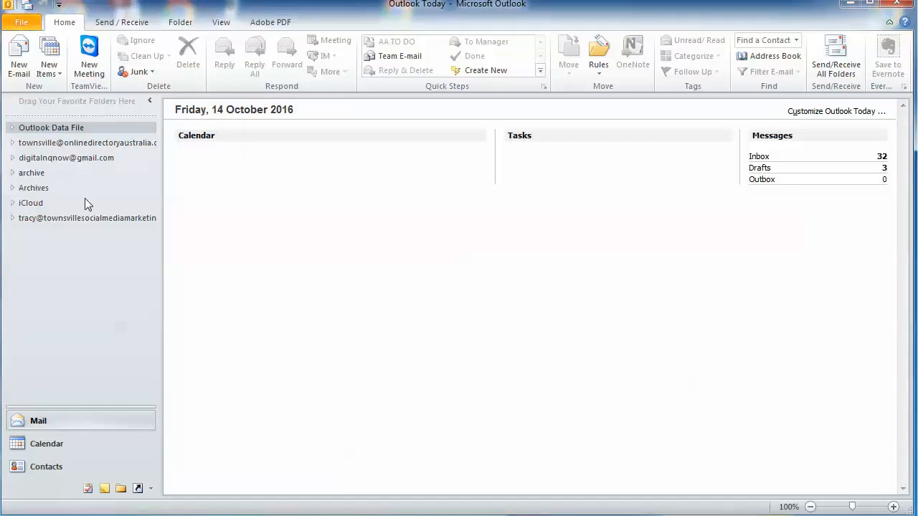
Open the File tab's Info page for the current mail account.
left_click(30, 21)
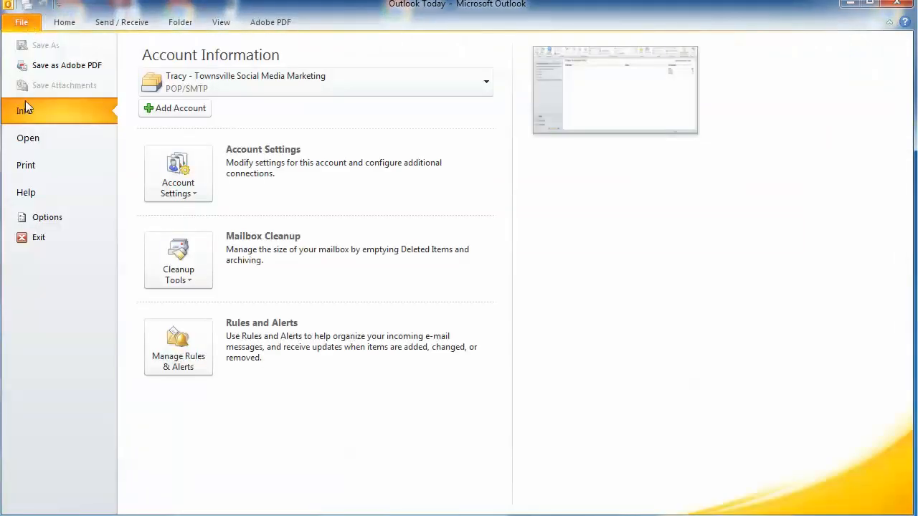
left_click(174, 108)
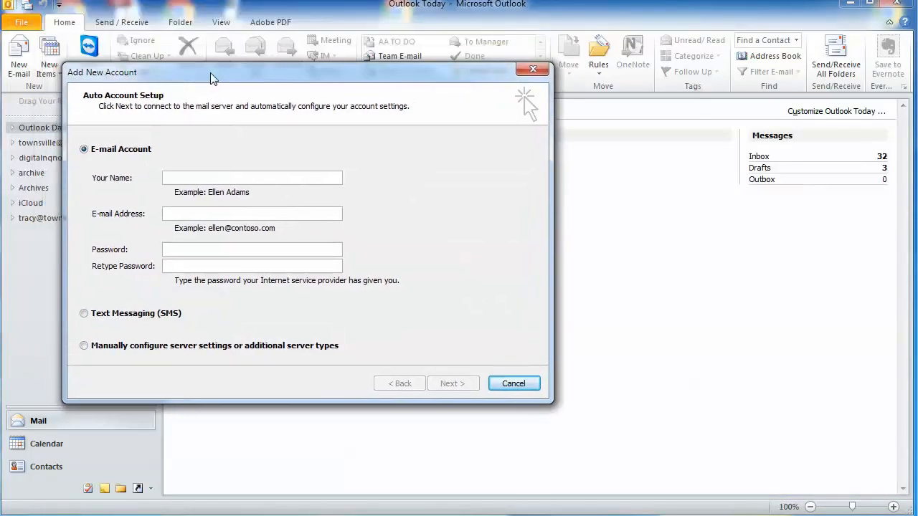
mouse_move(219, 82)
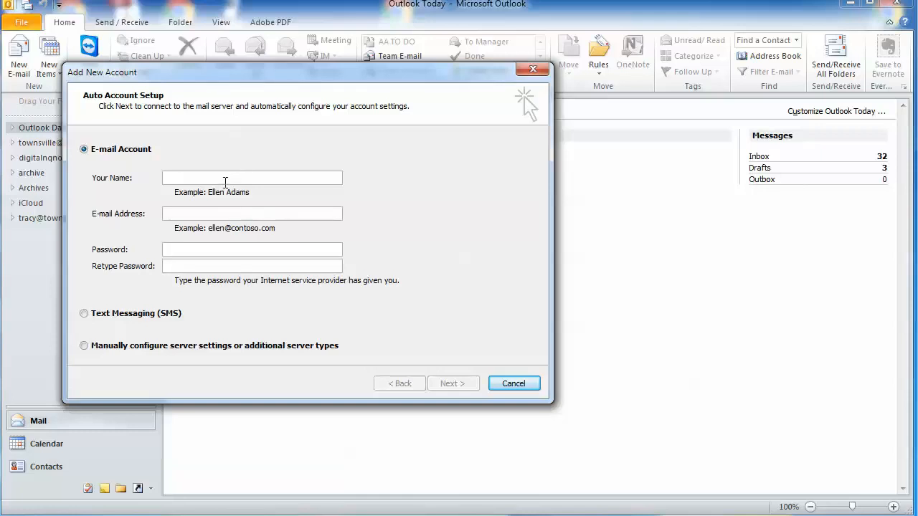
mouse_move(192, 180)
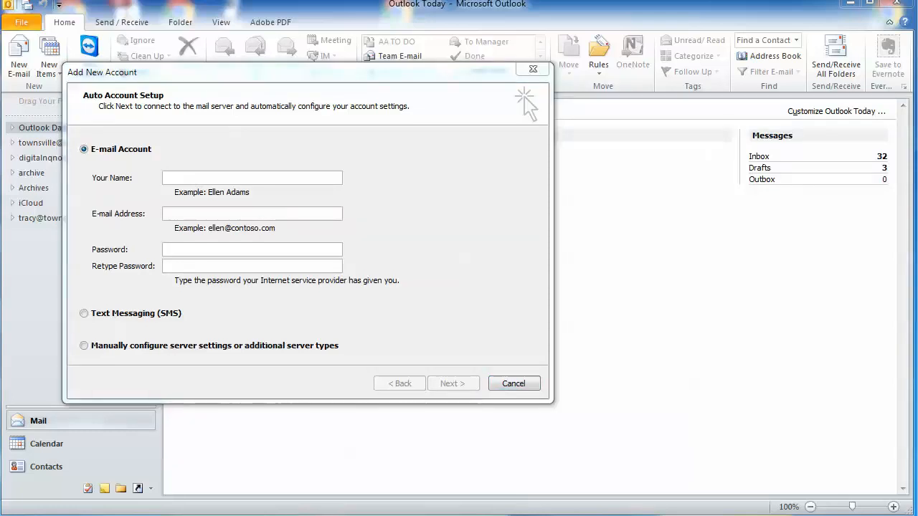
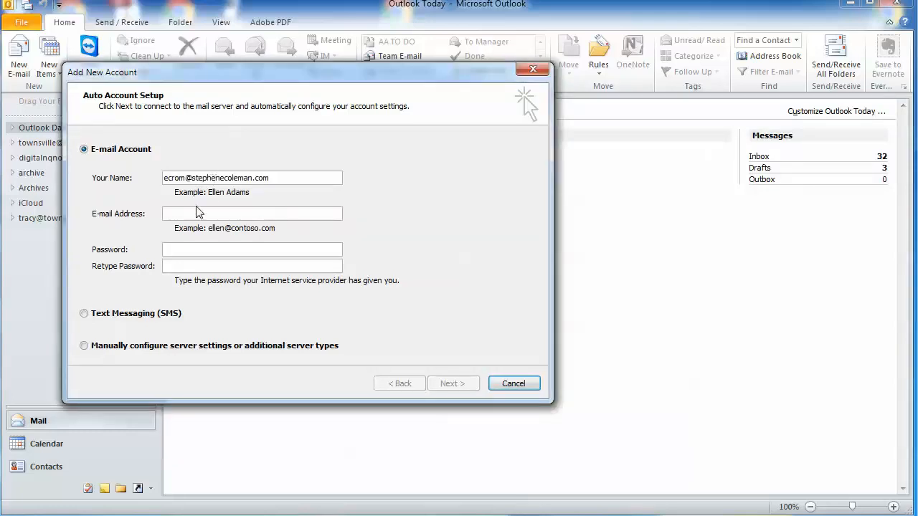
left_click(252, 213)
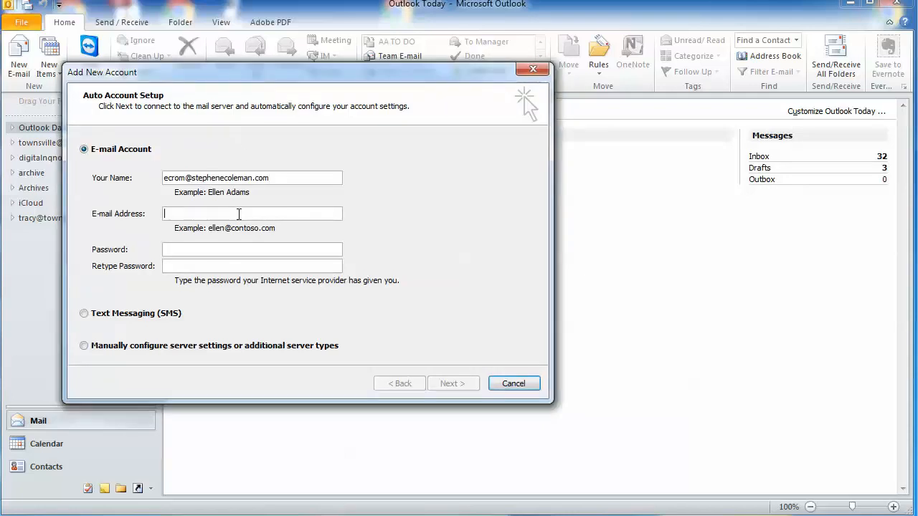
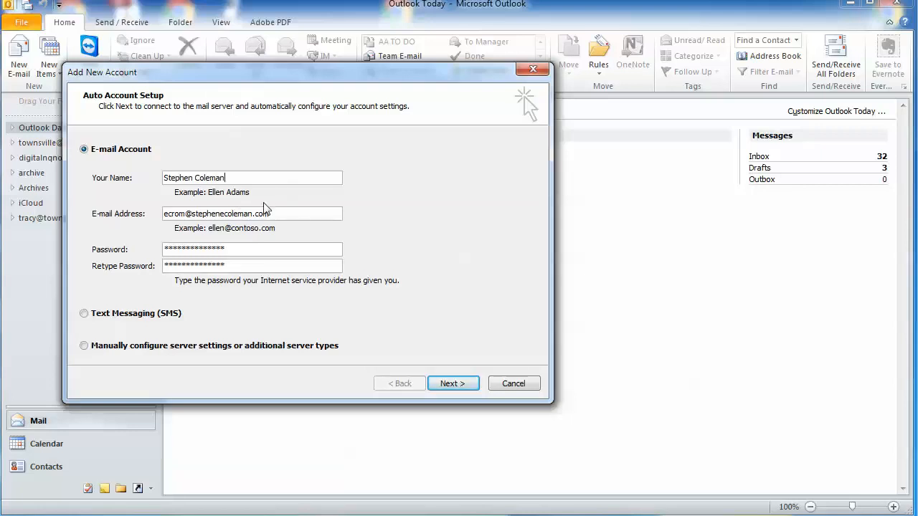
mouse_move(464, 399)
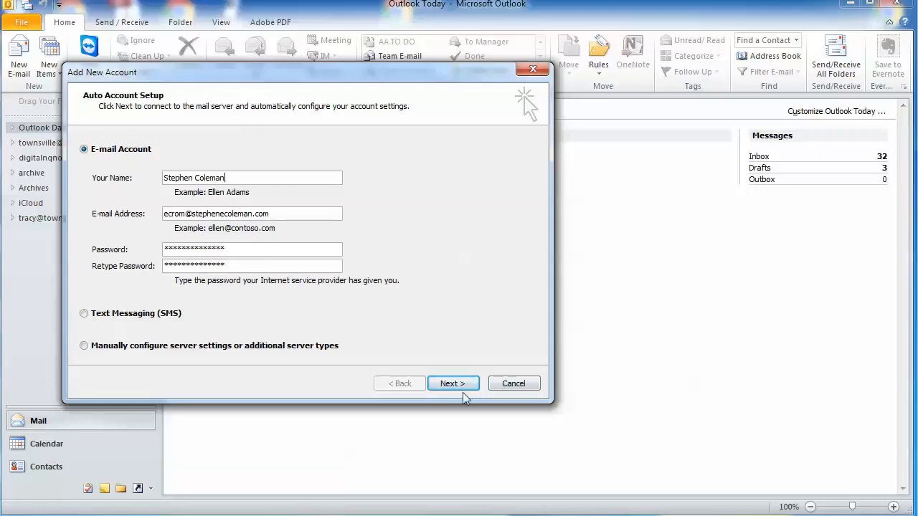
left_click(453, 383)
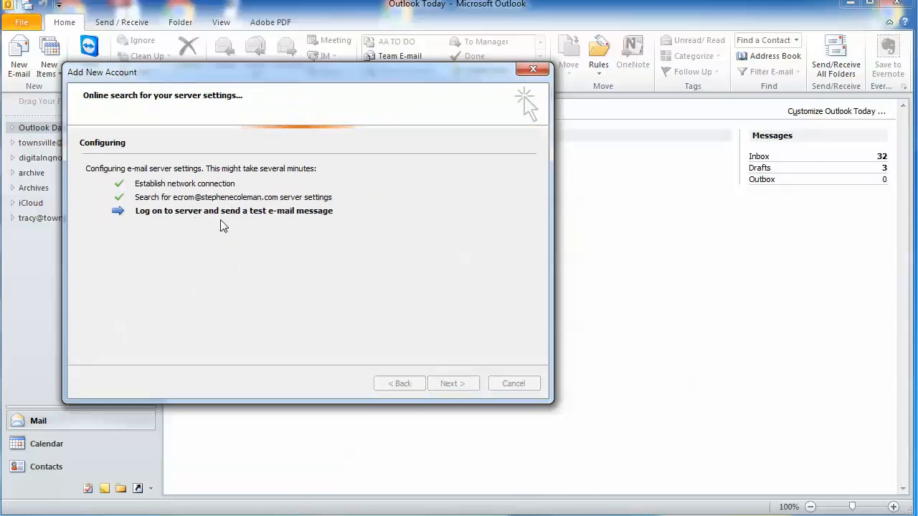
mouse_move(195, 220)
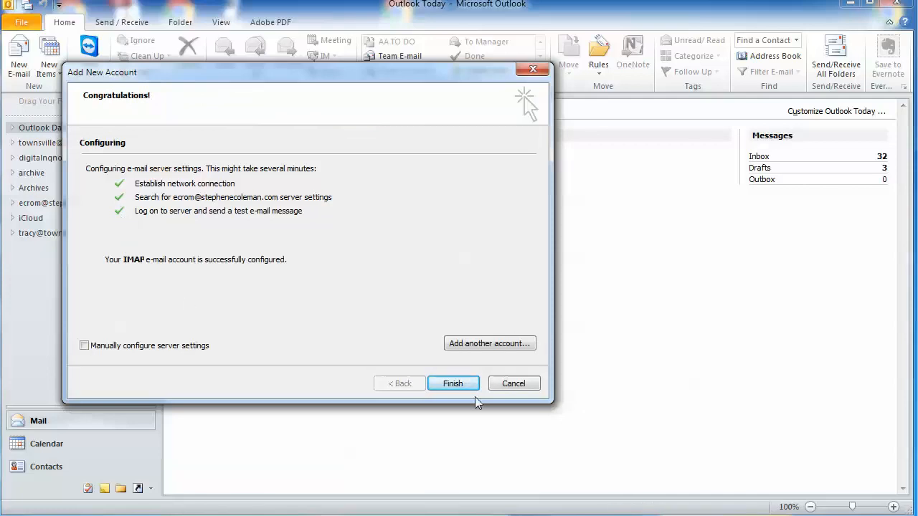
left_click(453, 382)
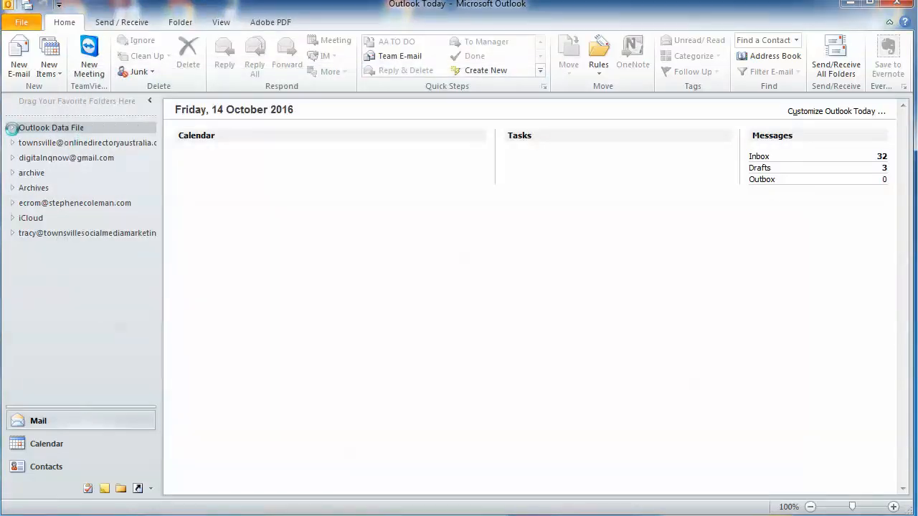
Expand the new account in the Navigation Pane and show its Inbox.
left_click(12, 202)
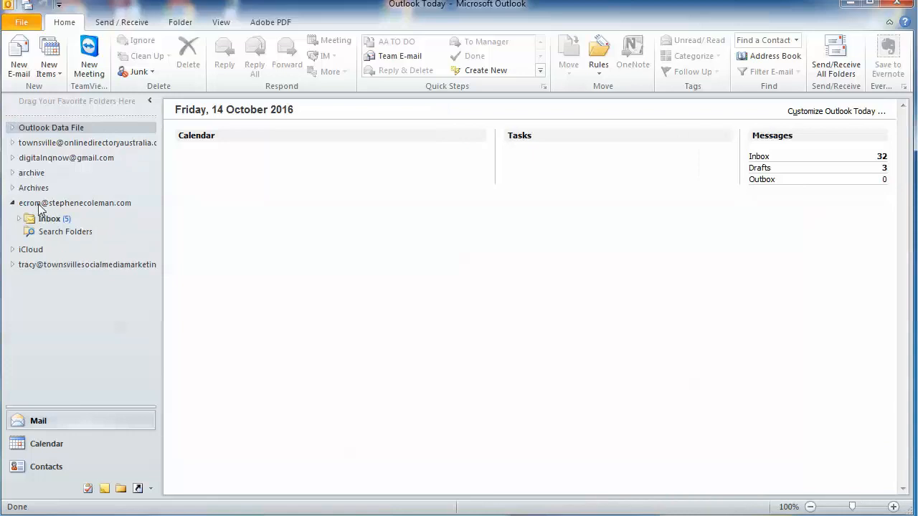
left_click(49, 219)
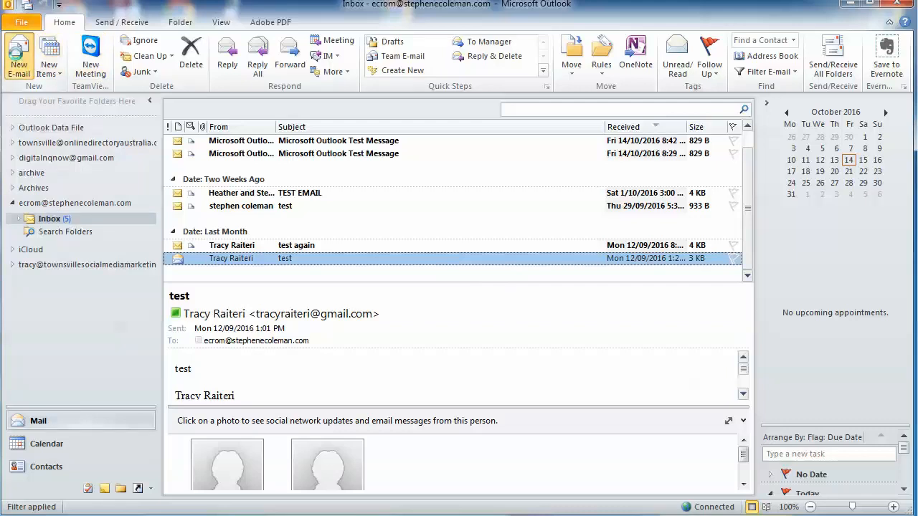
left_click(17, 56)
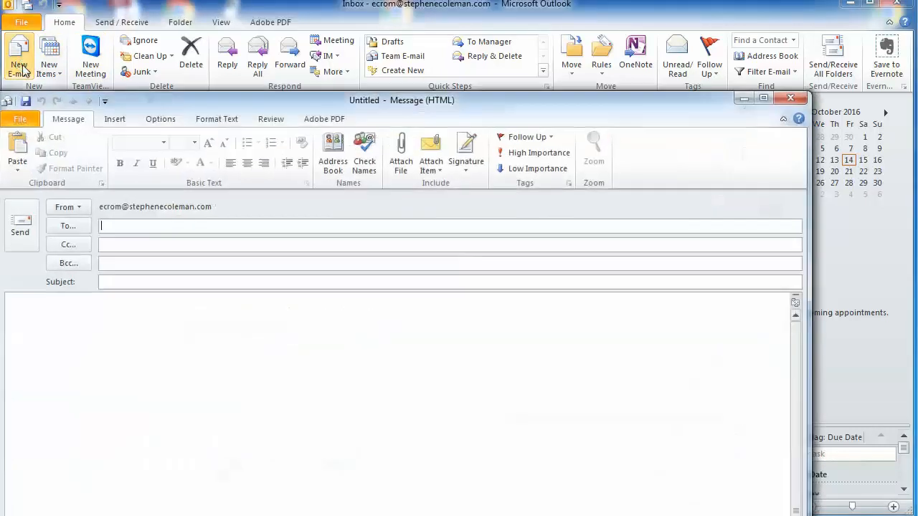
left_click(68, 207)
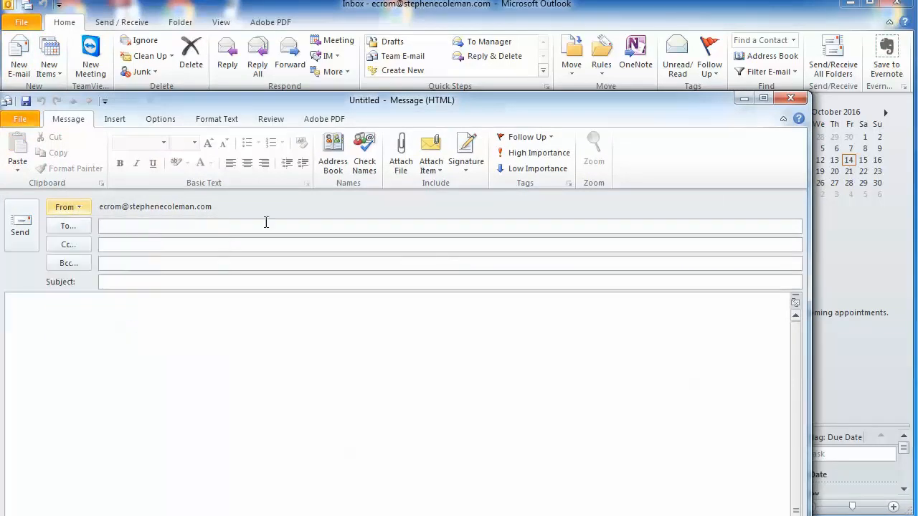
mouse_move(201, 207)
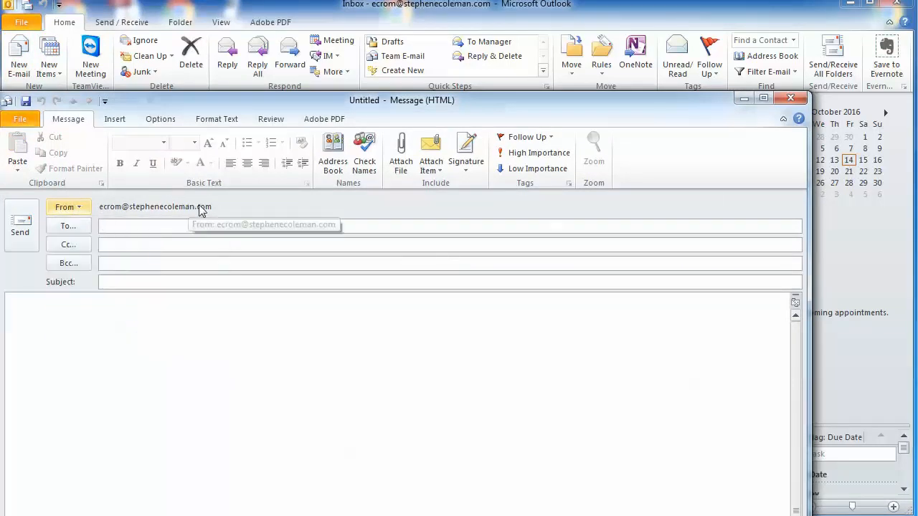
mouse_move(804, 129)
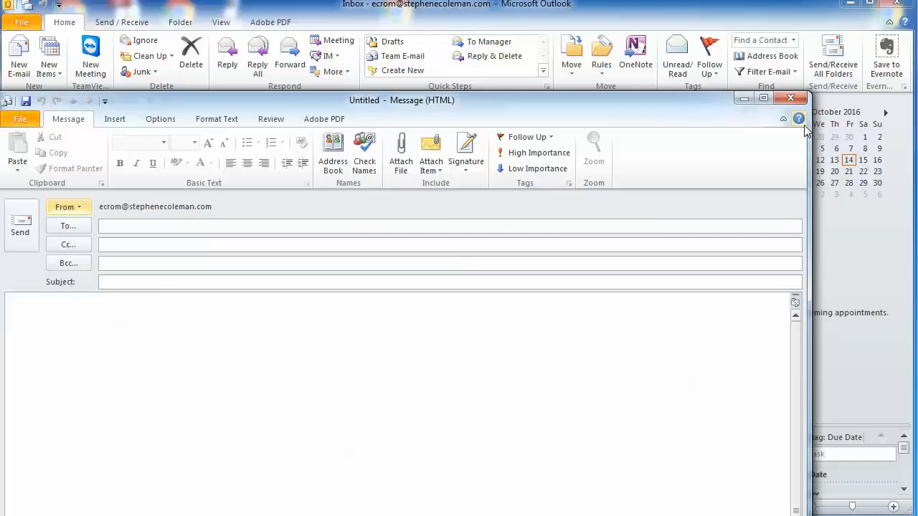
left_click(789, 98)
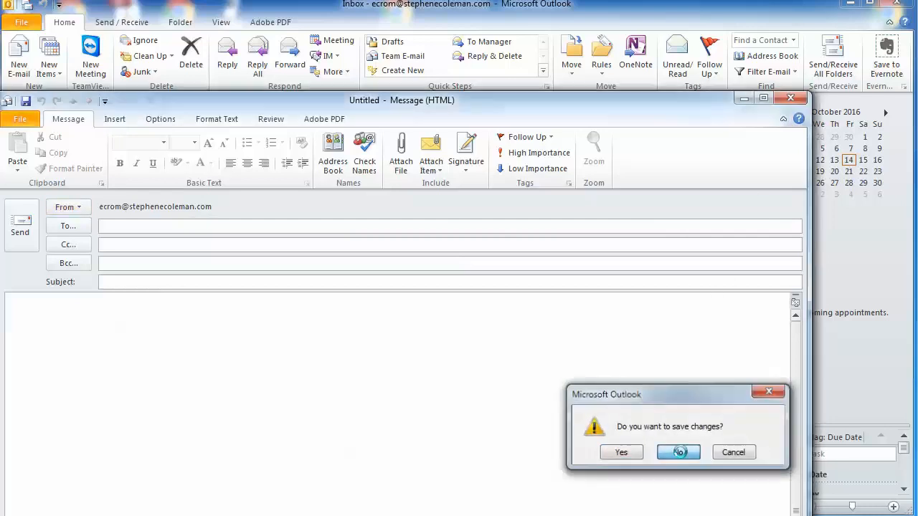
left_click(678, 452)
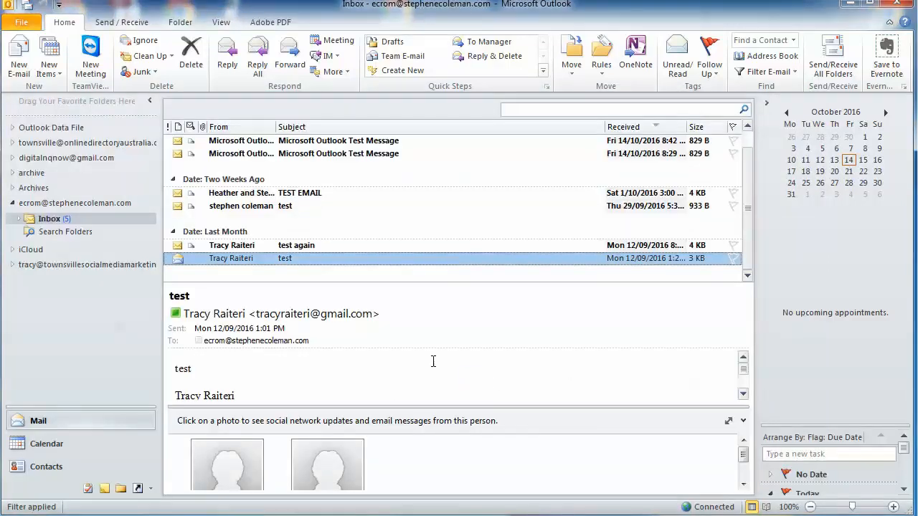
mouse_move(409, 281)
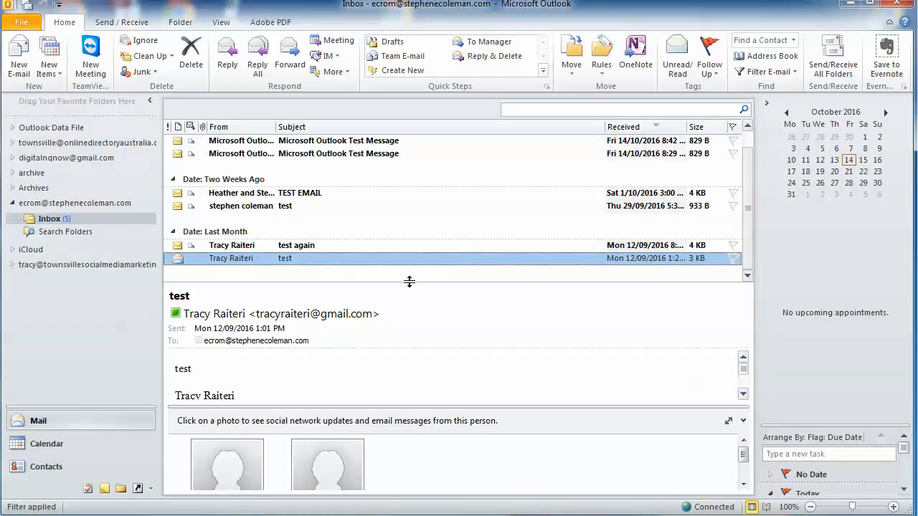
mouse_move(48, 51)
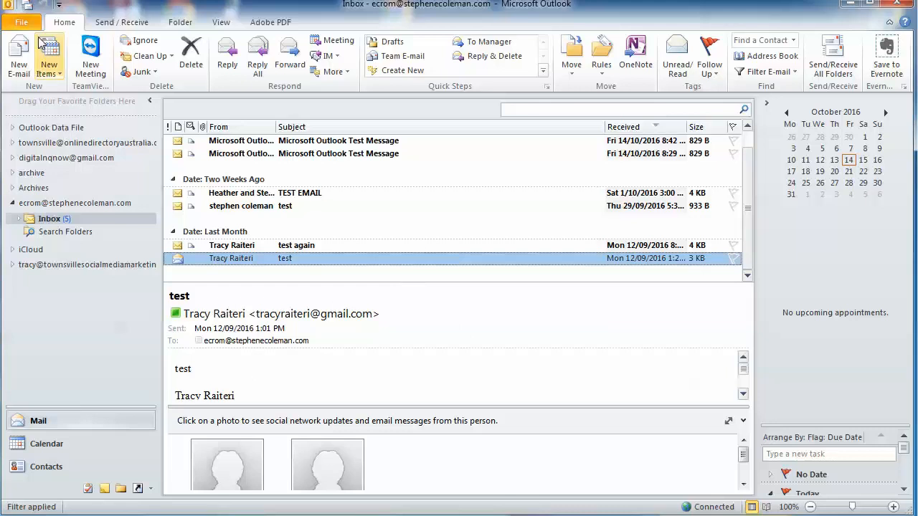
From File > Info, add another account set to manually configure server settings.
left_click(26, 20)
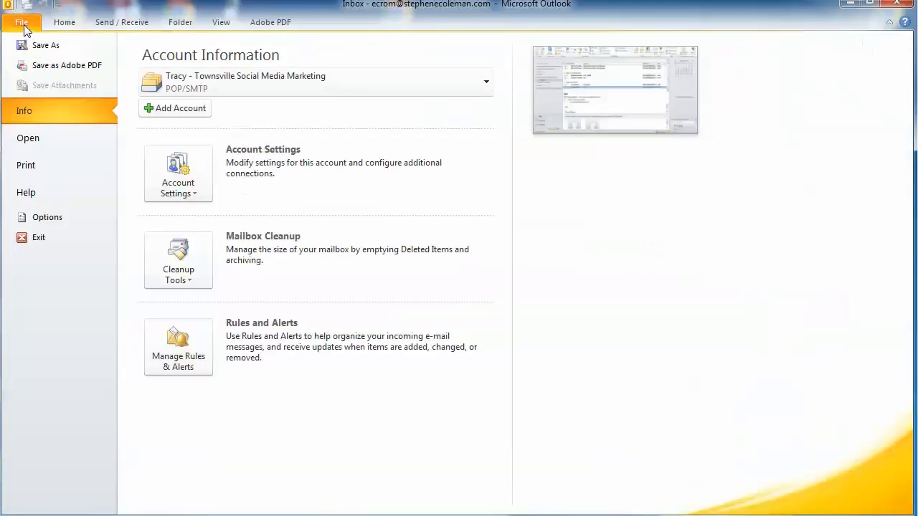
mouse_move(174, 109)
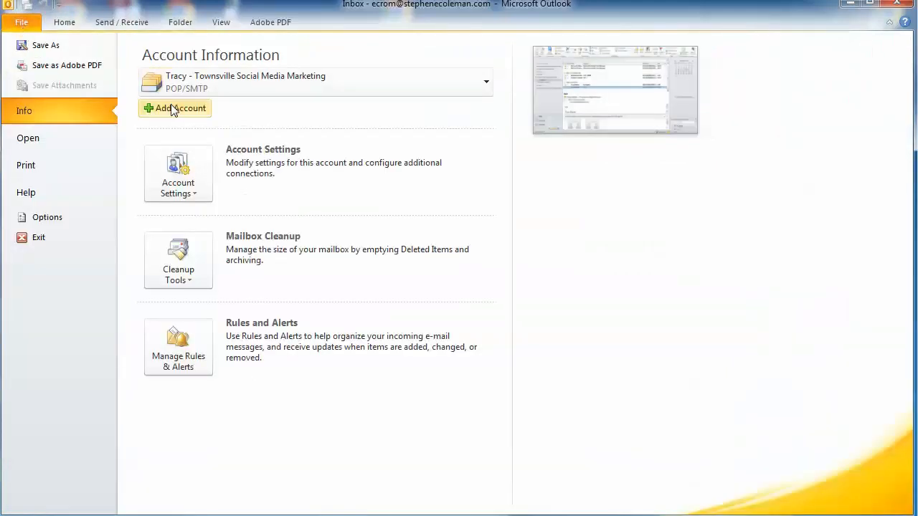
left_click(174, 109)
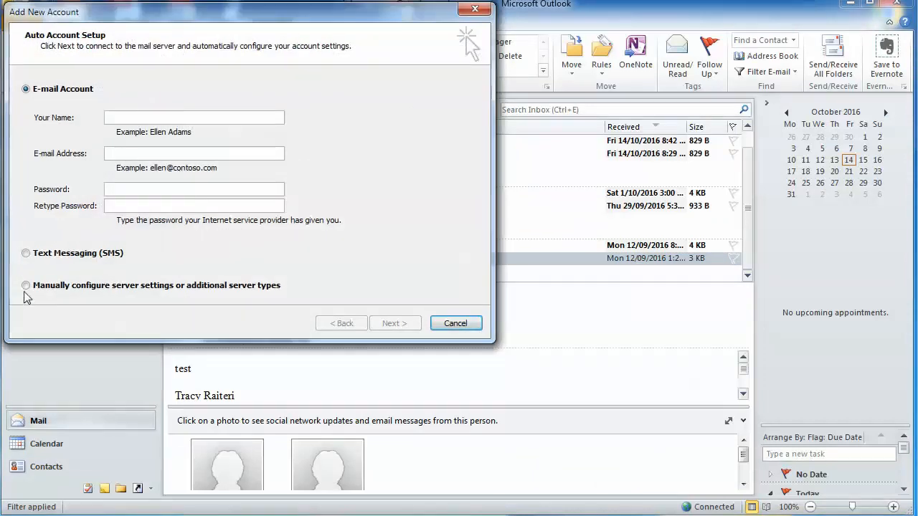
left_click(25, 286)
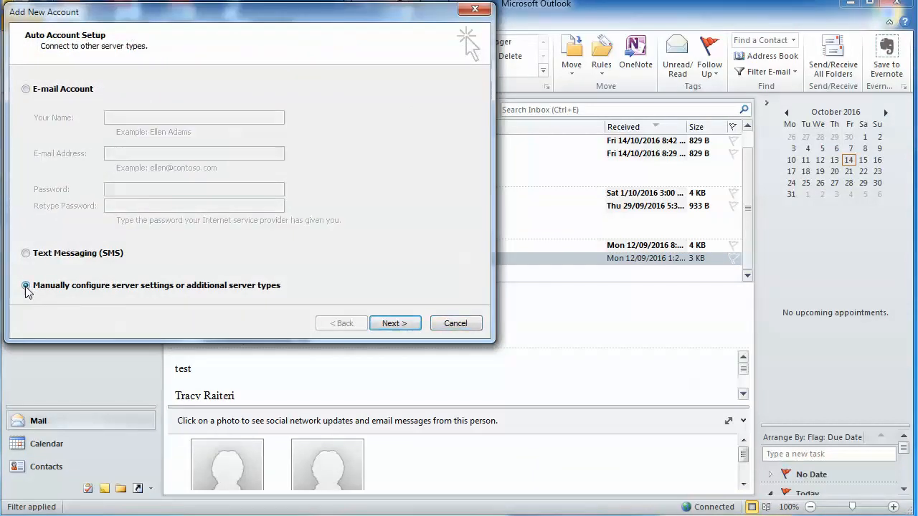
Keep Internet E-mail as the service and reach the e-mail settings form.
left_click(394, 323)
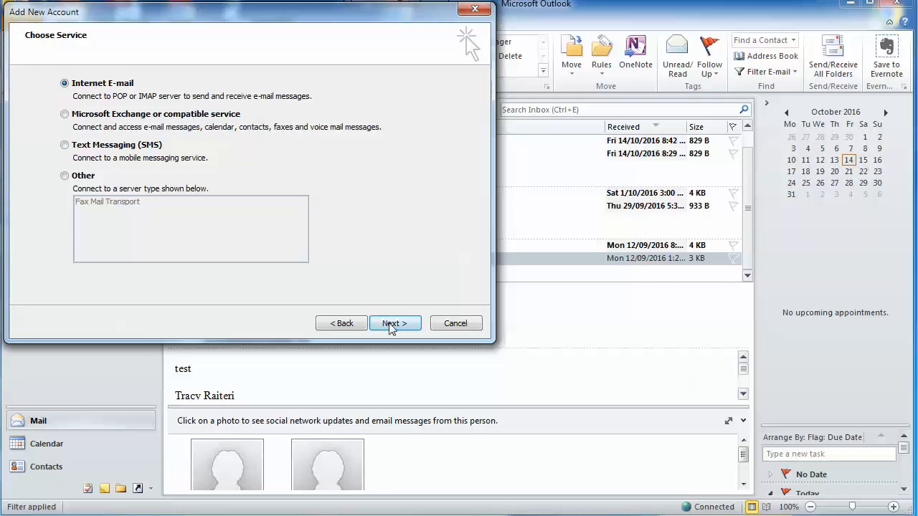
left_click(395, 323)
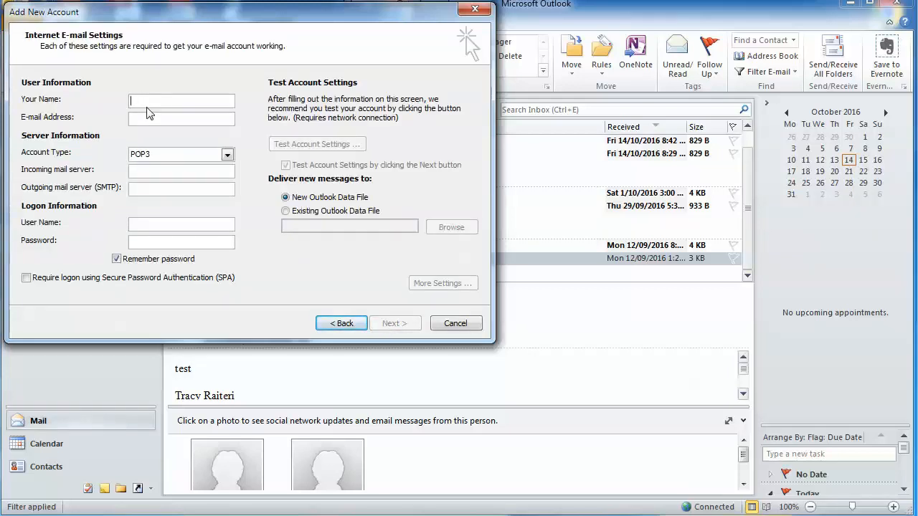
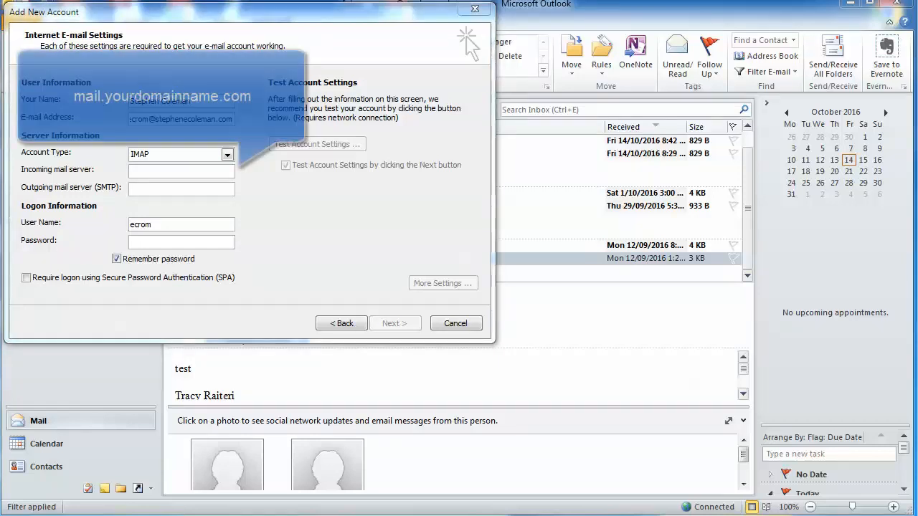
type("mail.stephenecoleman.com")
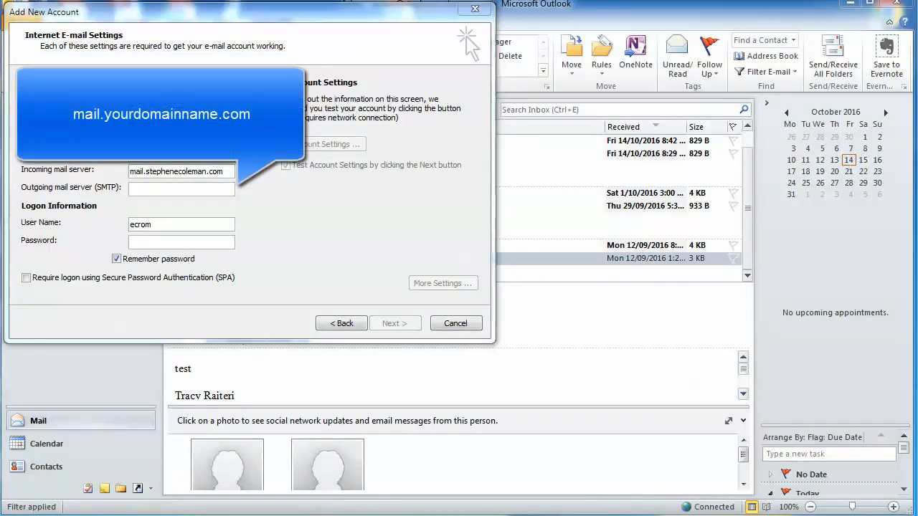
left_click(180, 189)
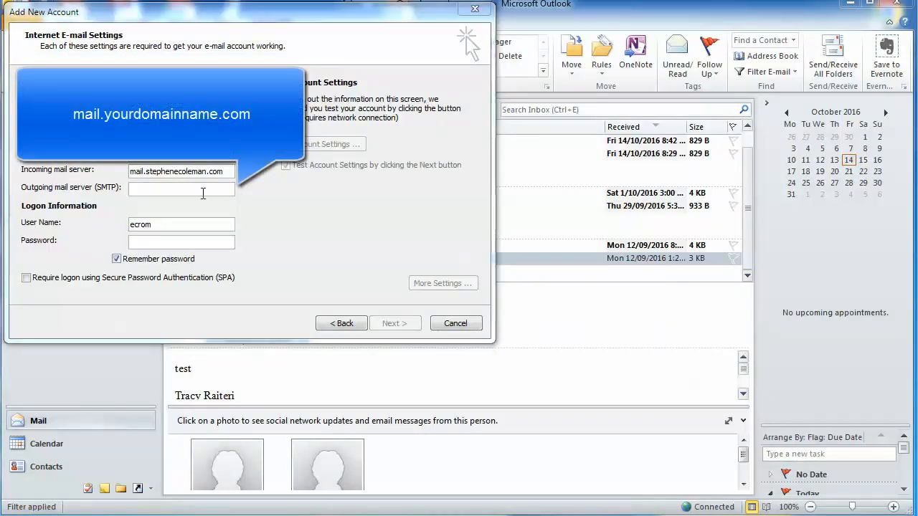
type("mail.stephenecoleman.com")
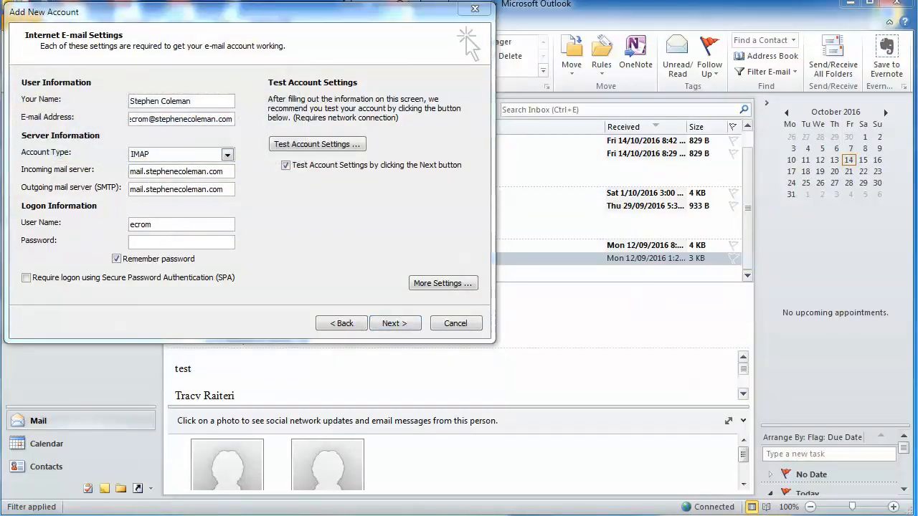
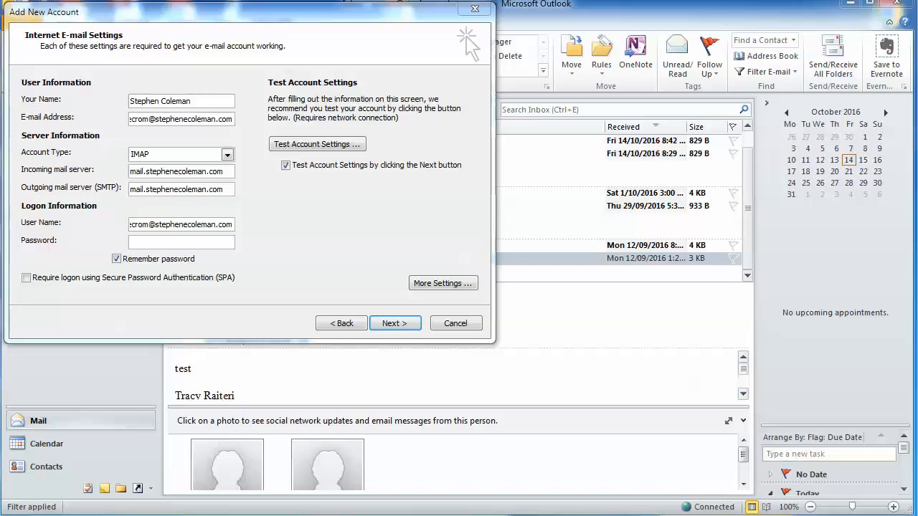
left_click(180, 242)
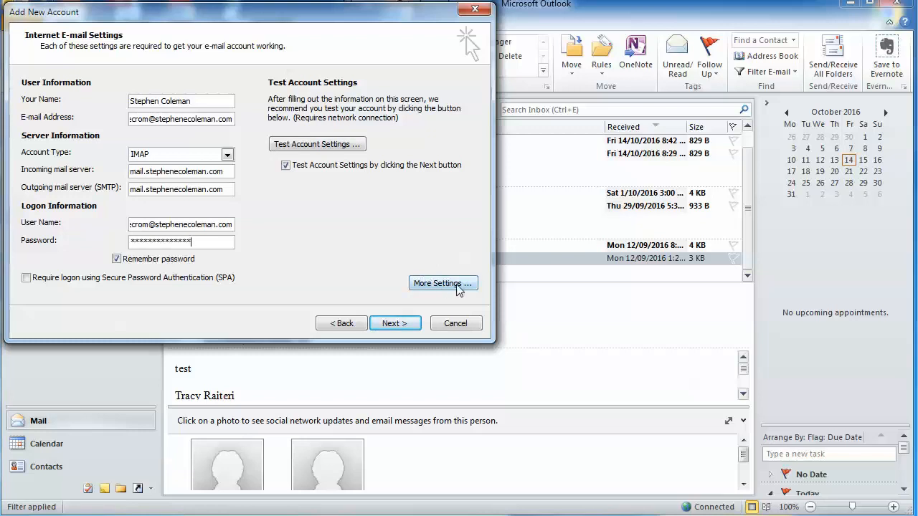
In More Settings, require outgoing server authentication, review Connection and Advanced ports, and save.
left_click(442, 283)
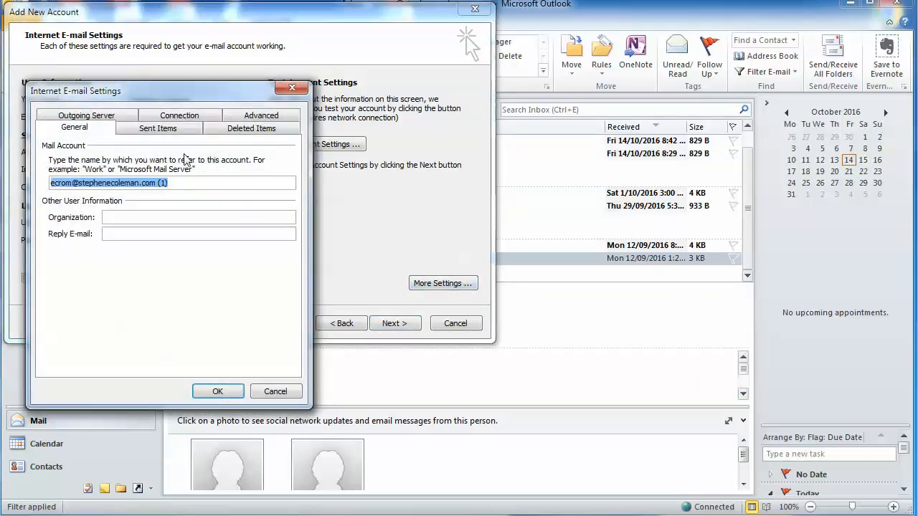
left_click(85, 115)
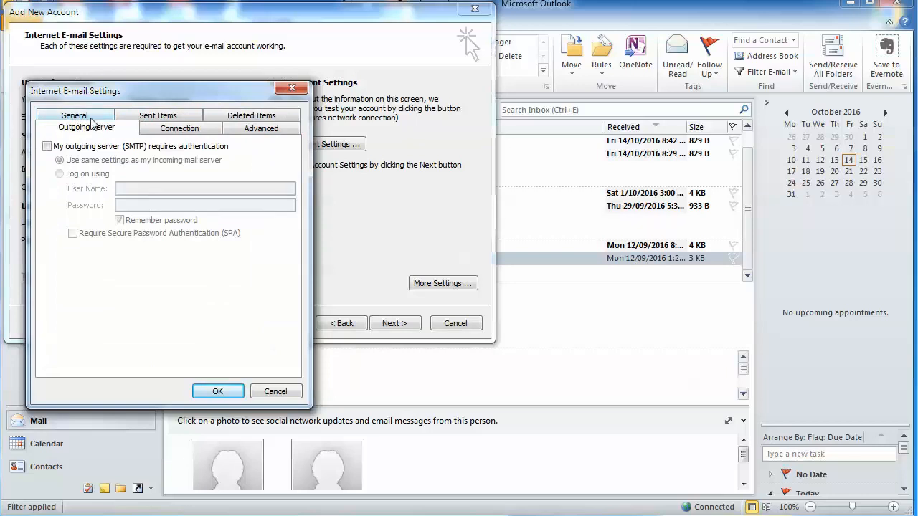
left_click(47, 147)
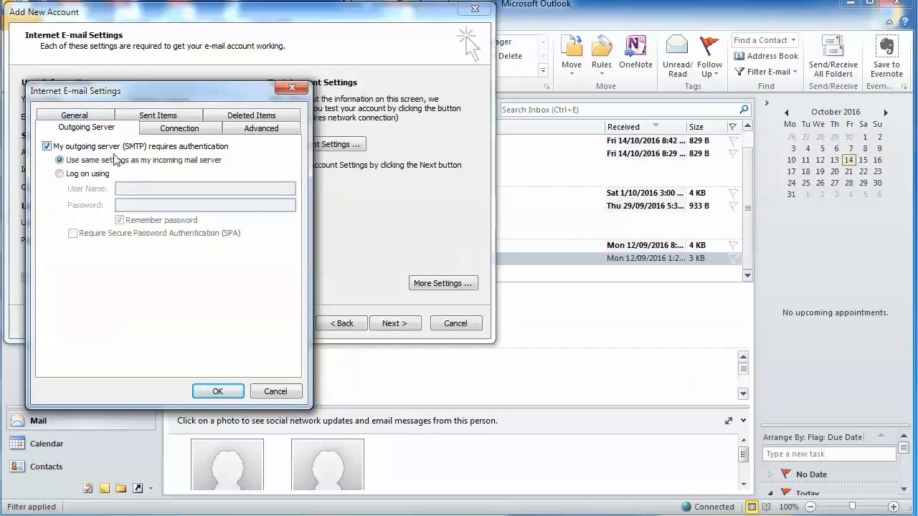
left_click(179, 128)
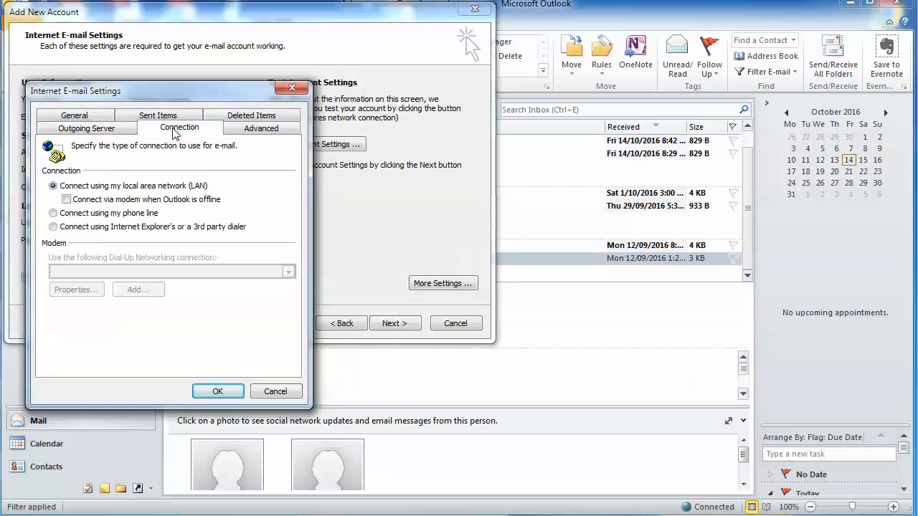
left_click(261, 128)
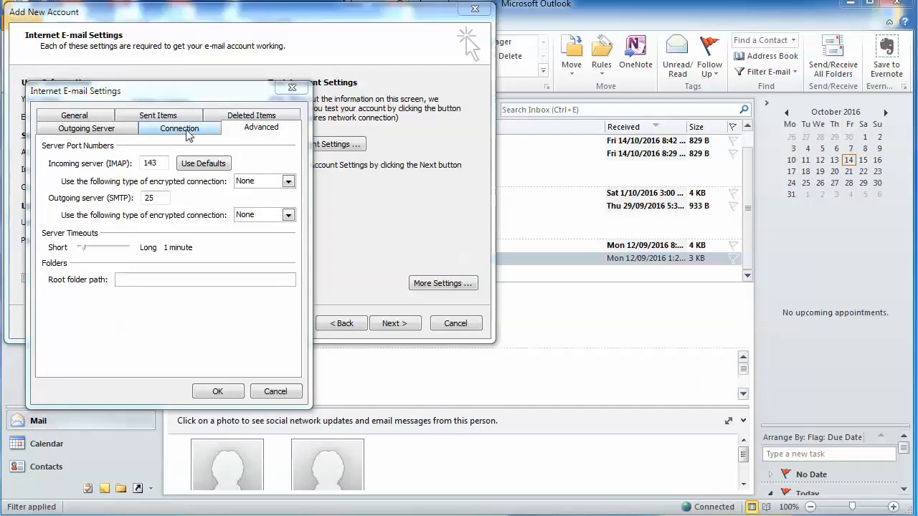
left_click(217, 391)
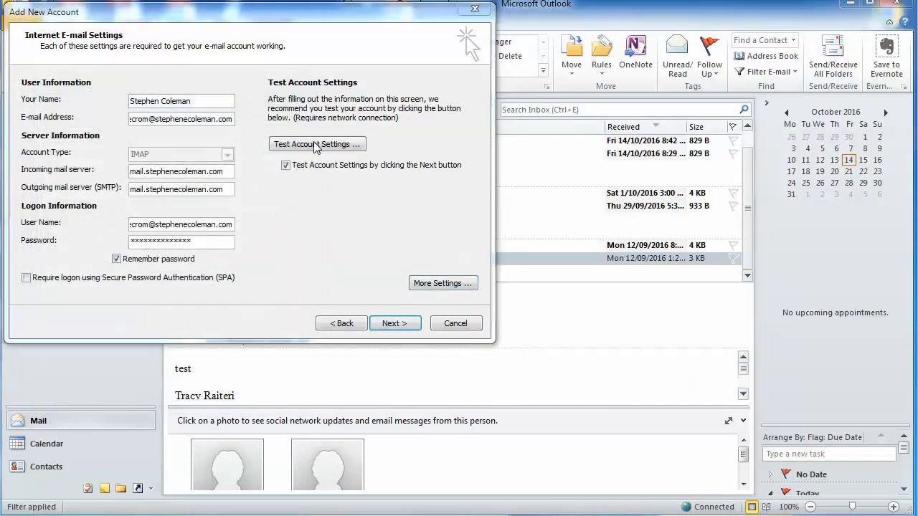
Test the account until IMAP login and the test message both succeed, then close results.
left_click(317, 144)
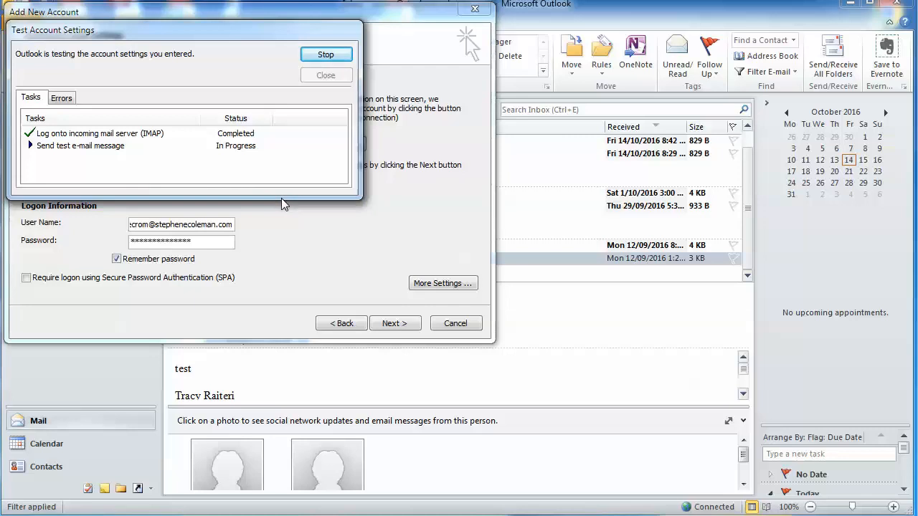
mouse_move(81, 170)
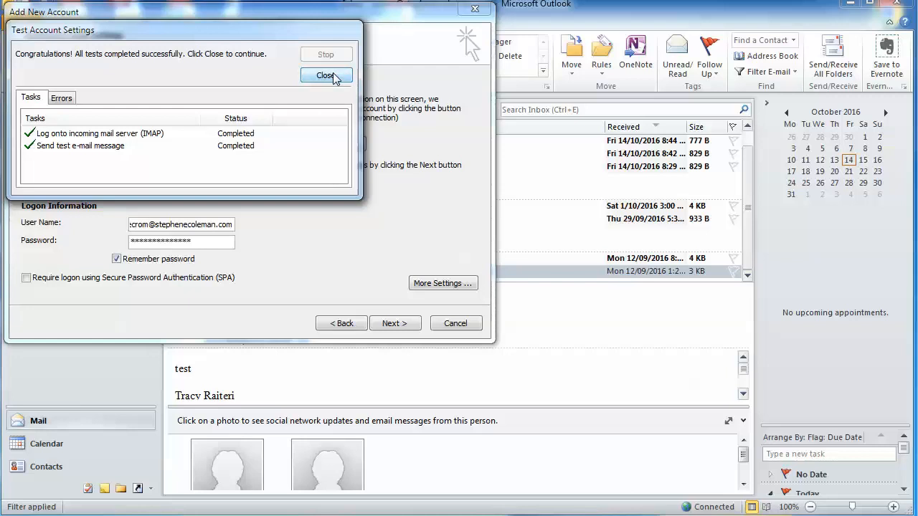
left_click(326, 75)
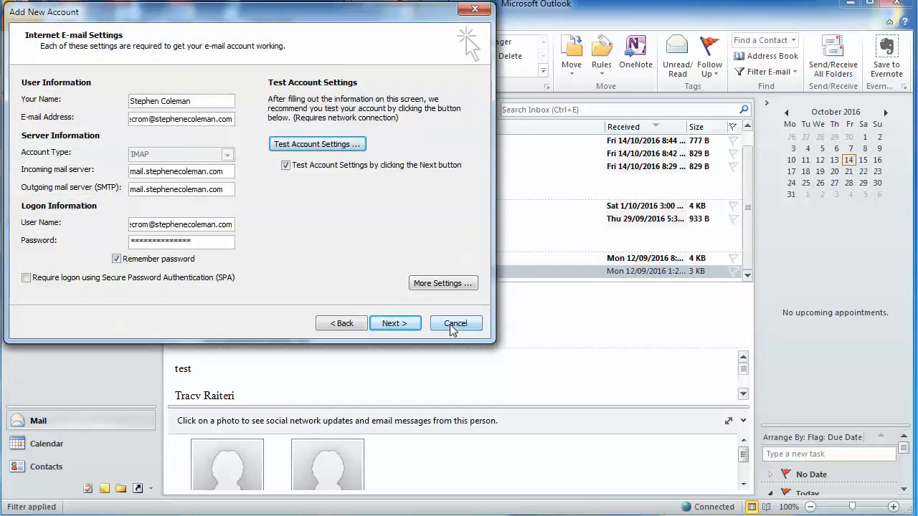
mouse_move(458, 331)
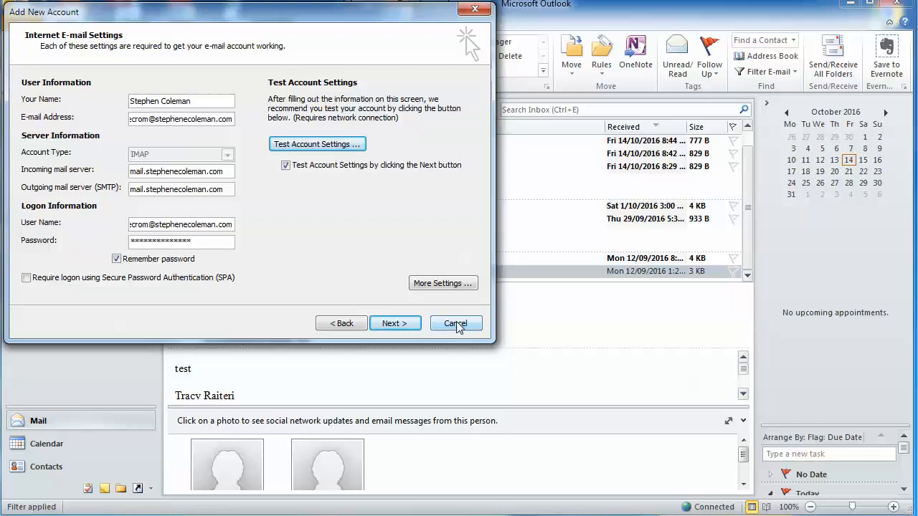
Cancel the Add New Account wizard to return to the Outlook mail view.
left_click(455, 324)
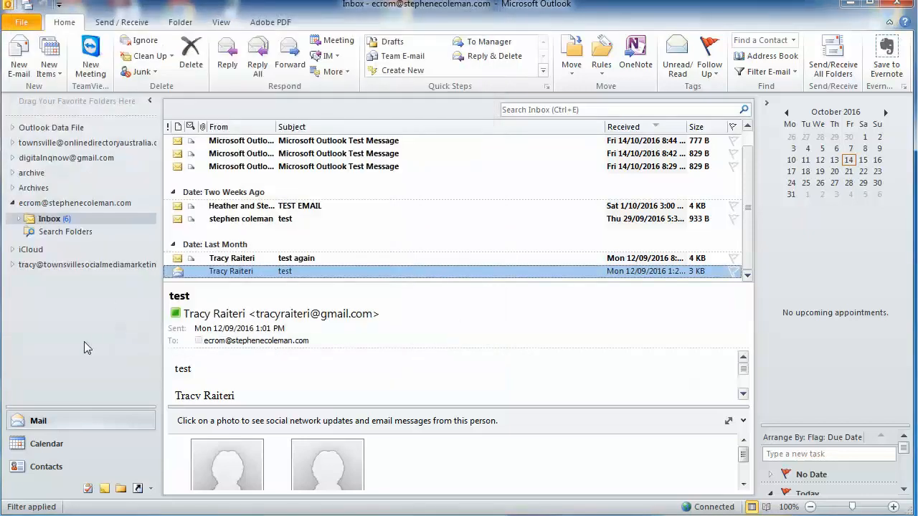